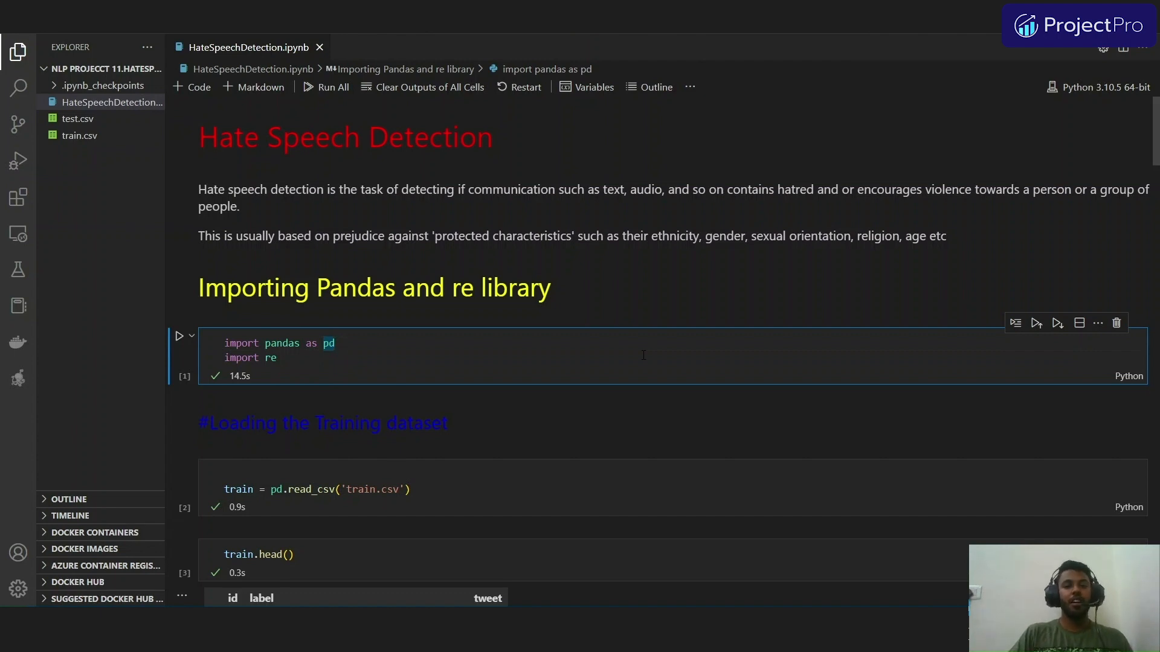
Step: Select the pd alias in the pandas and re import cell
double_click(271, 358)
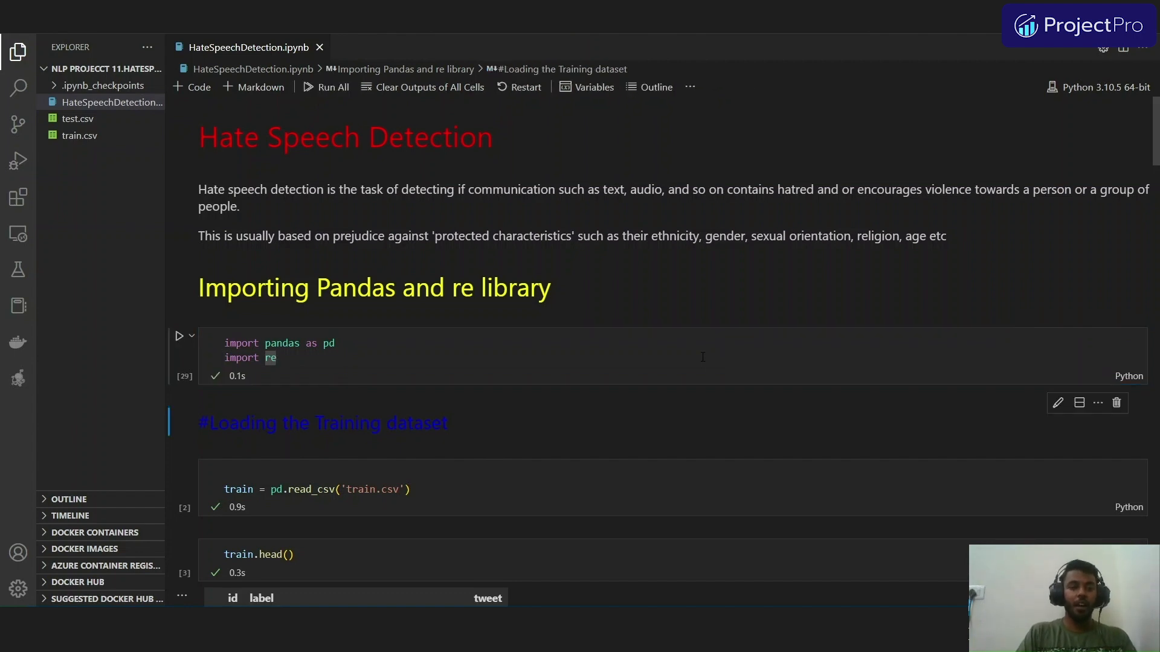
Step: Scroll through the re-run train read_csv, head and info cells reporting 31962 entries
scroll("down", 3)
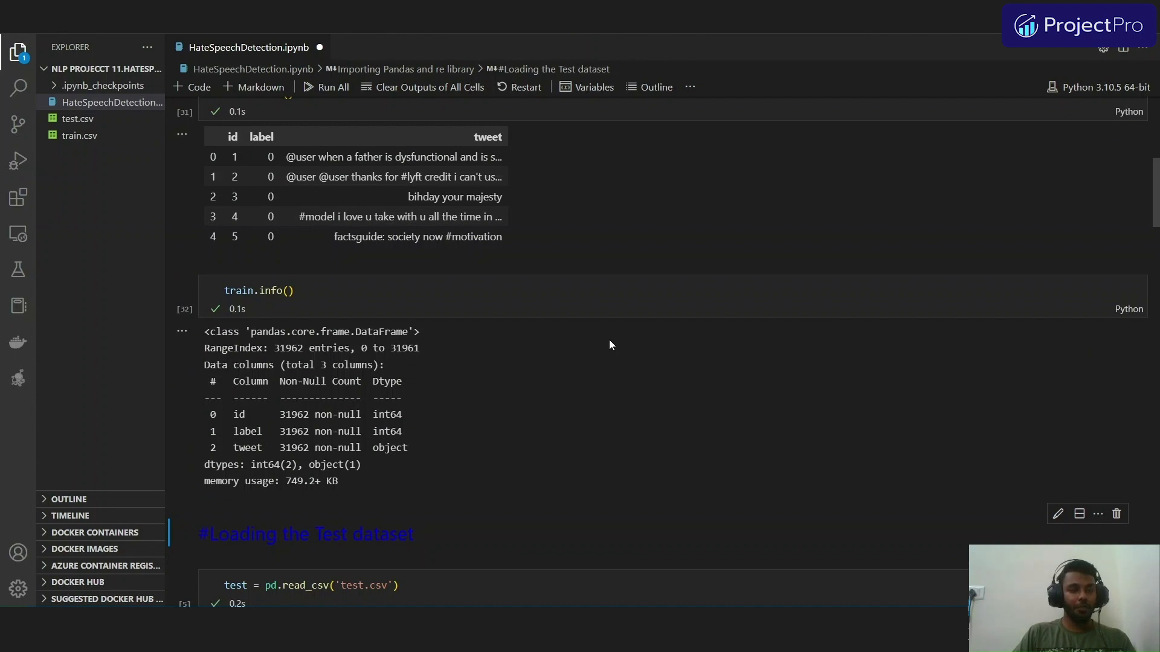
scroll("down", 3)
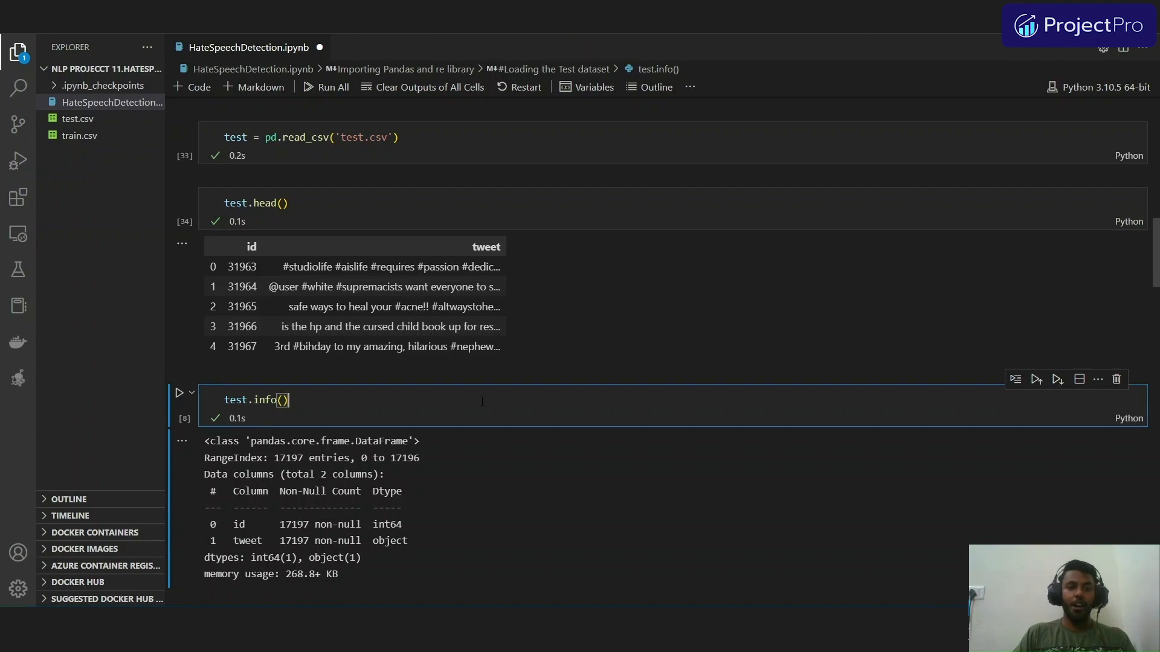
Step: Scroll past the test dataset summary of 17197 entries to the cleaning_text cell
scroll("down", 3)
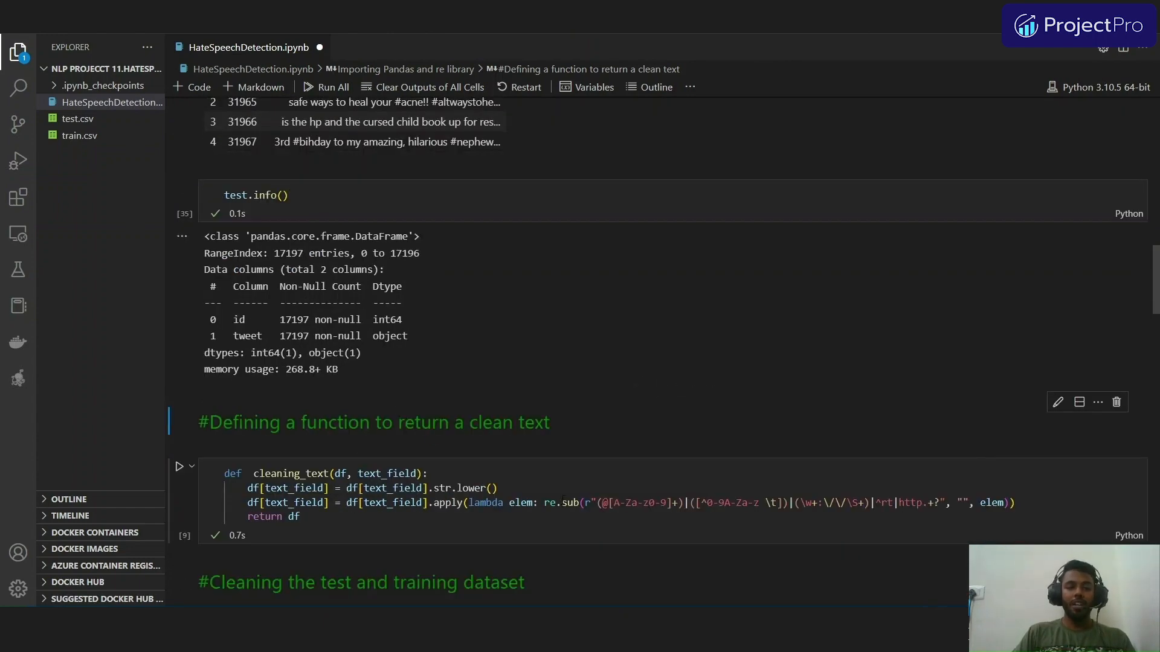
Step: Focus and run the cleaning_text function cell that lowercases tweets and strips mentions, symbols and links
left_click(488, 488)
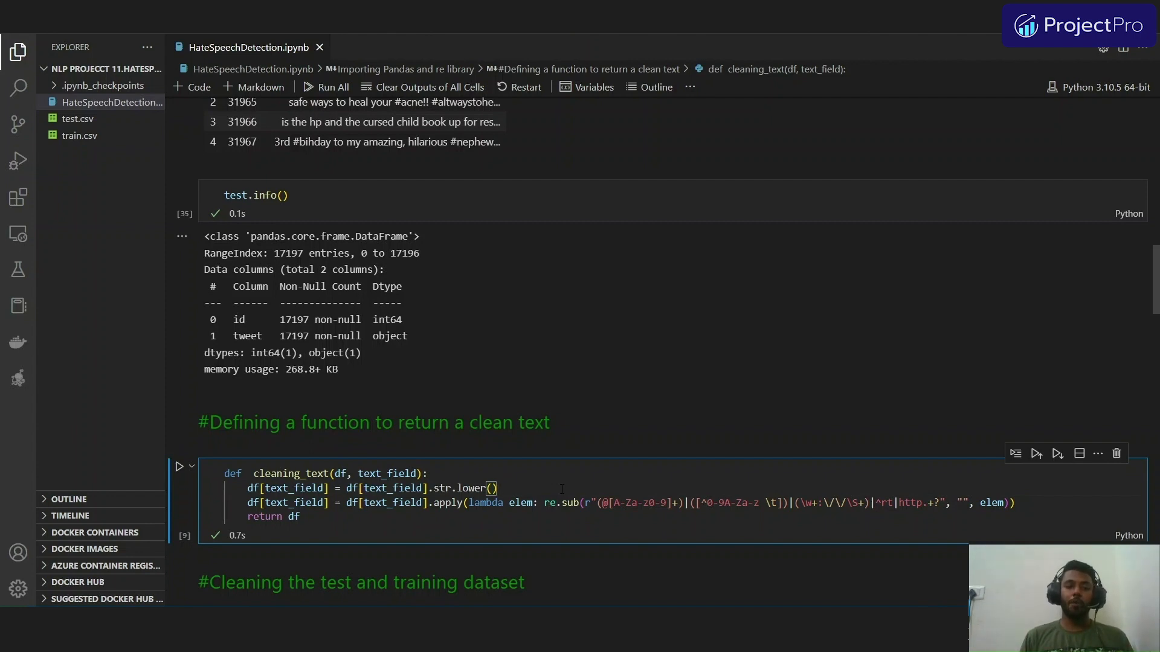
scroll("down", 3)
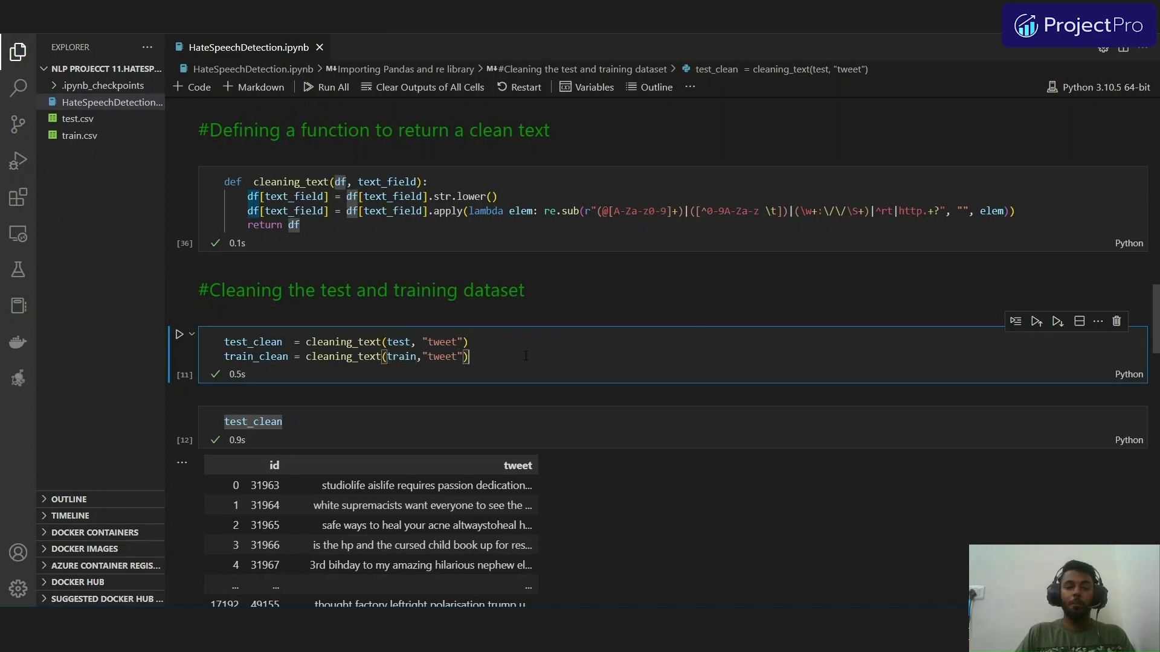
Step: Scroll through the cleaned test data and the train_clean label counts of 29720 and 2242
scroll("down", 3)
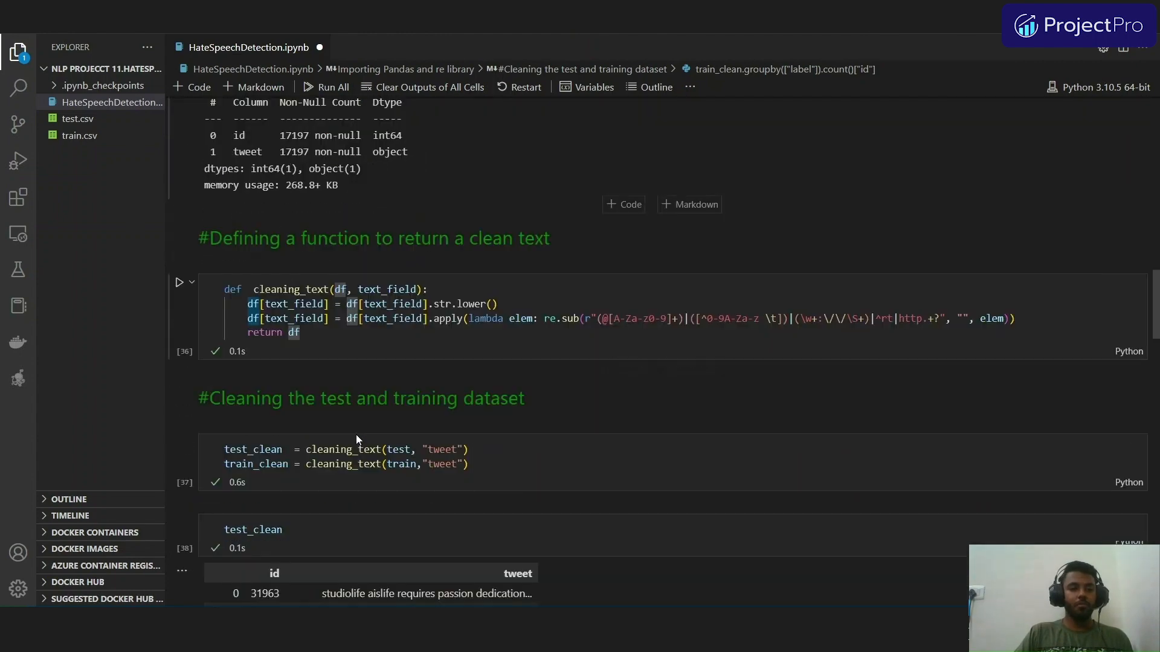
scroll("down", 3)
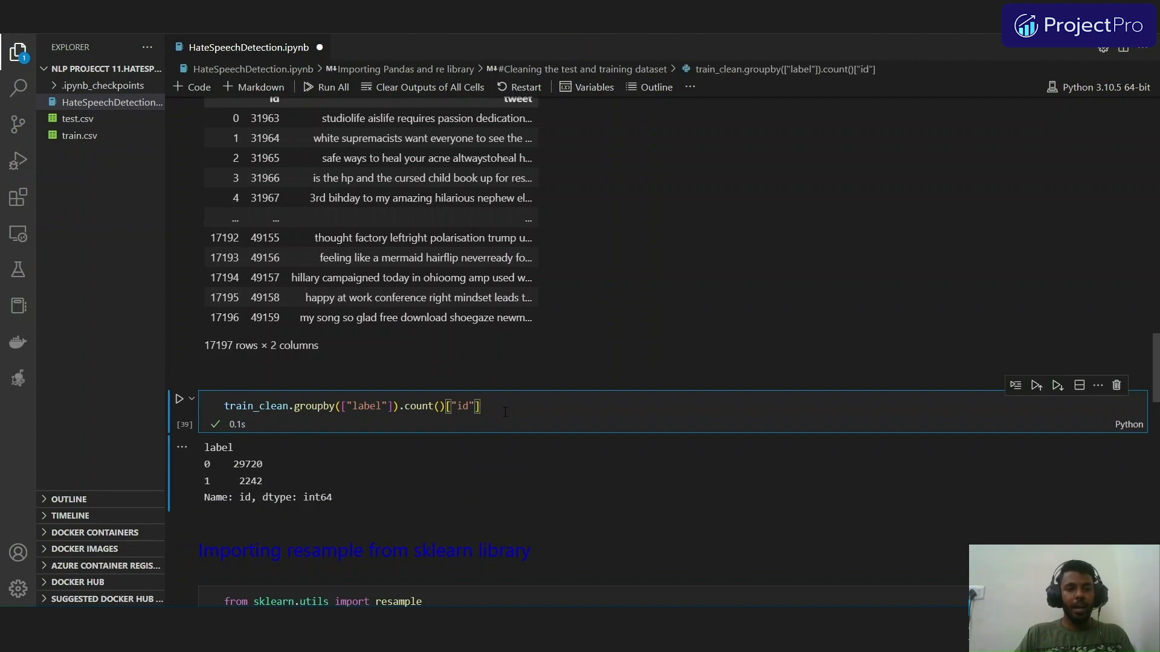
Step: Run the cell separating the majority (label 0) and minority (label 1) tweets for resampling
scroll("down", 3)
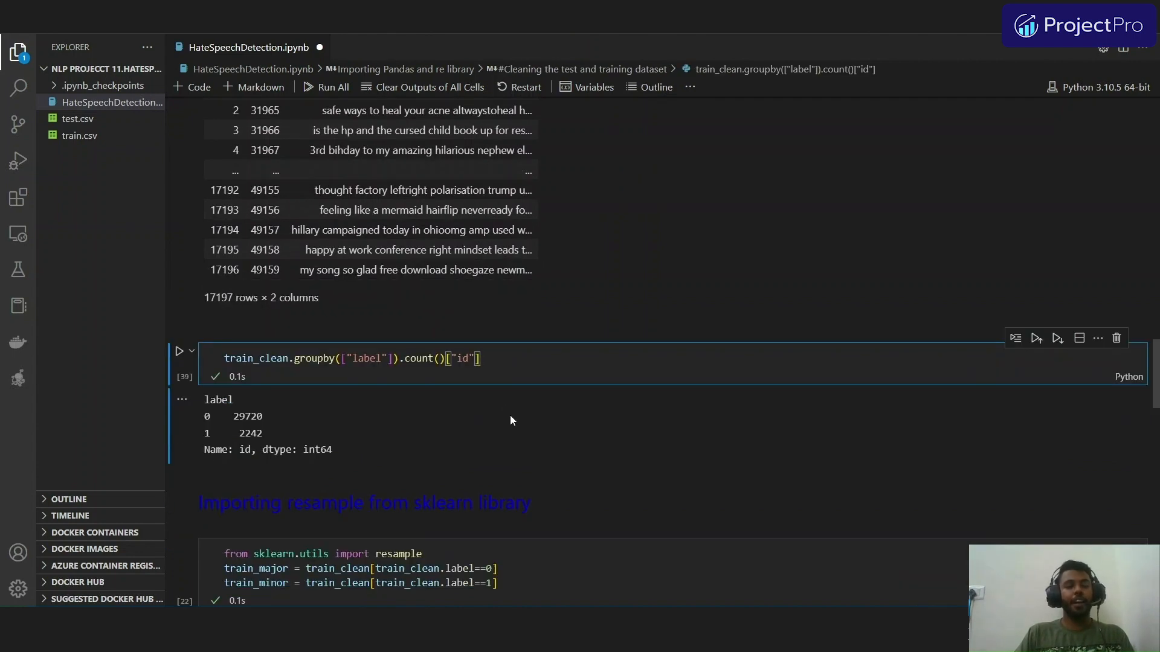
mouse_move(506, 425)
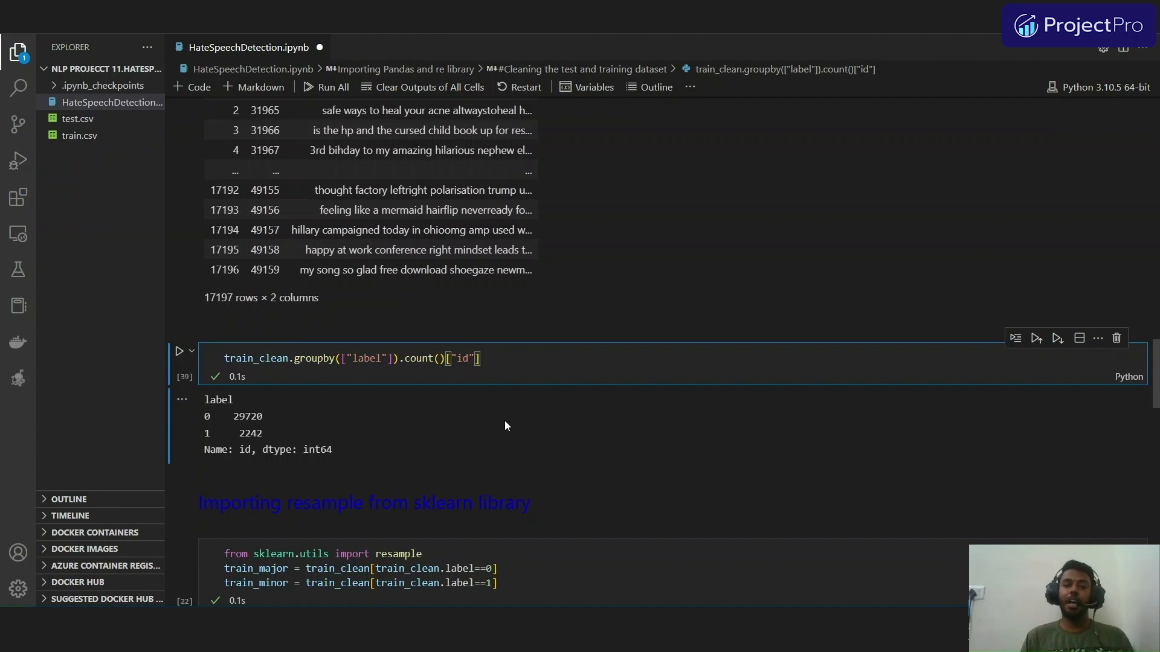
scroll("down", 3)
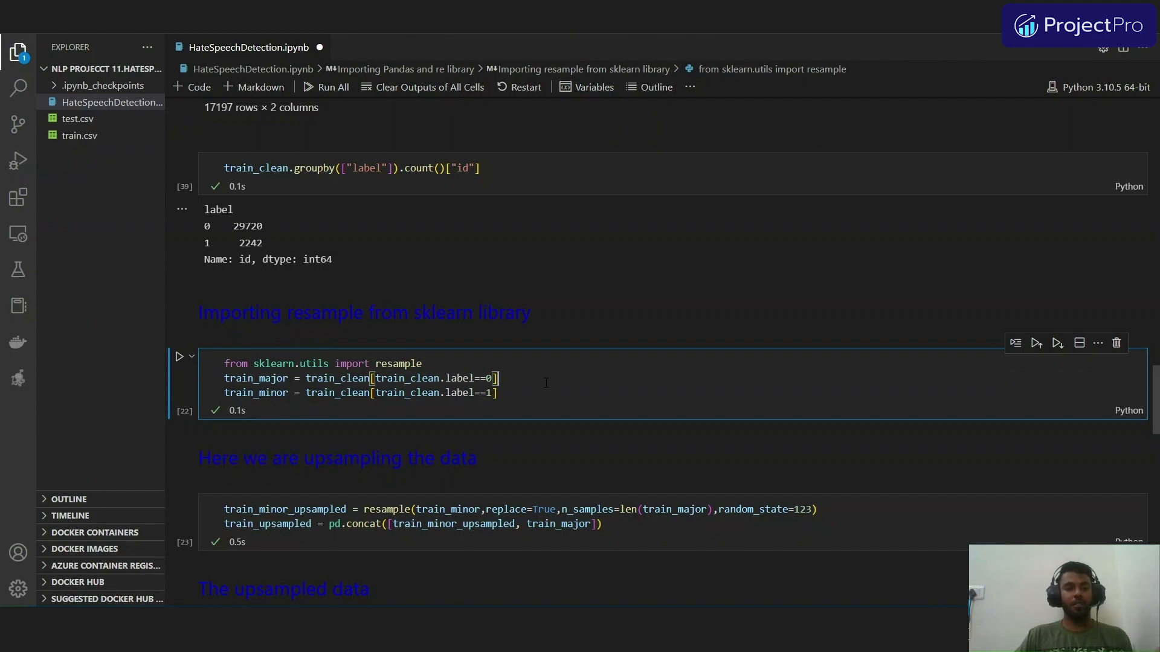
left_click(179, 357)
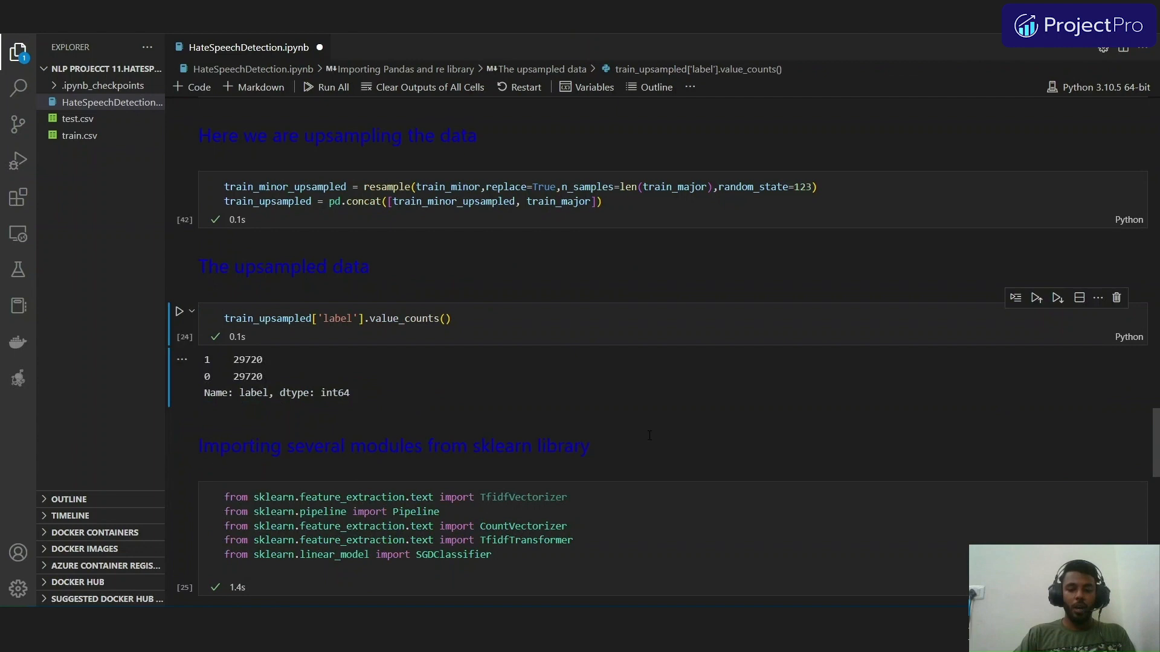
Step: Run train_upsampled['label'].value_counts() to confirm 29720 tweets per label, then focus the sklearn imports cell
left_click(178, 310)
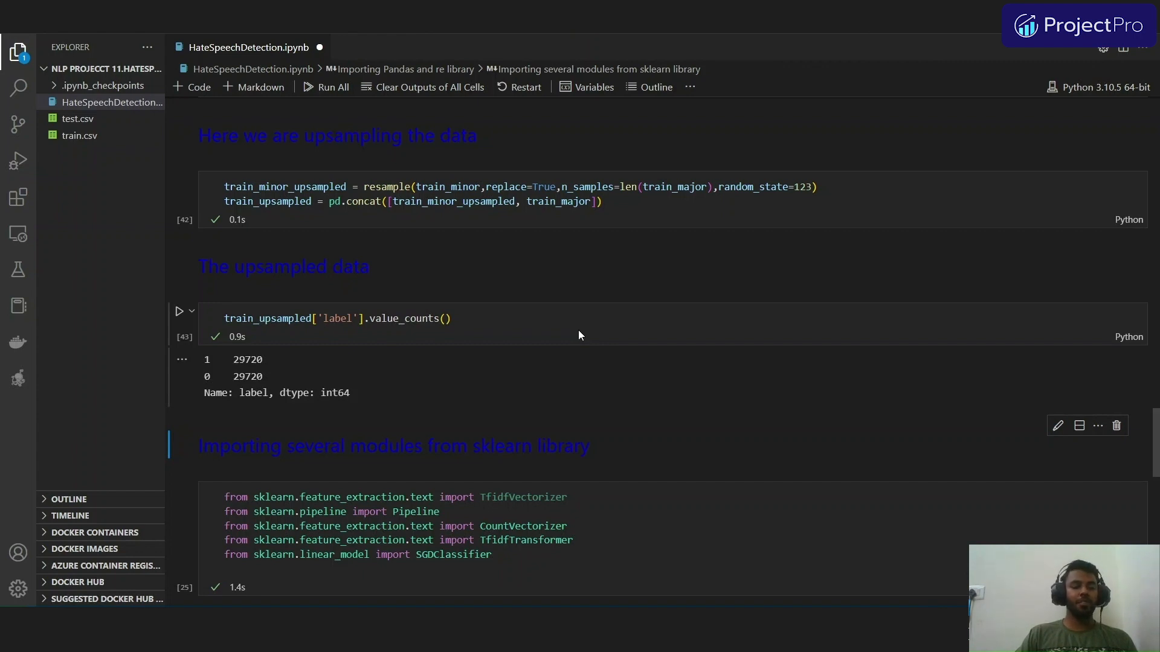
scroll("down", 3)
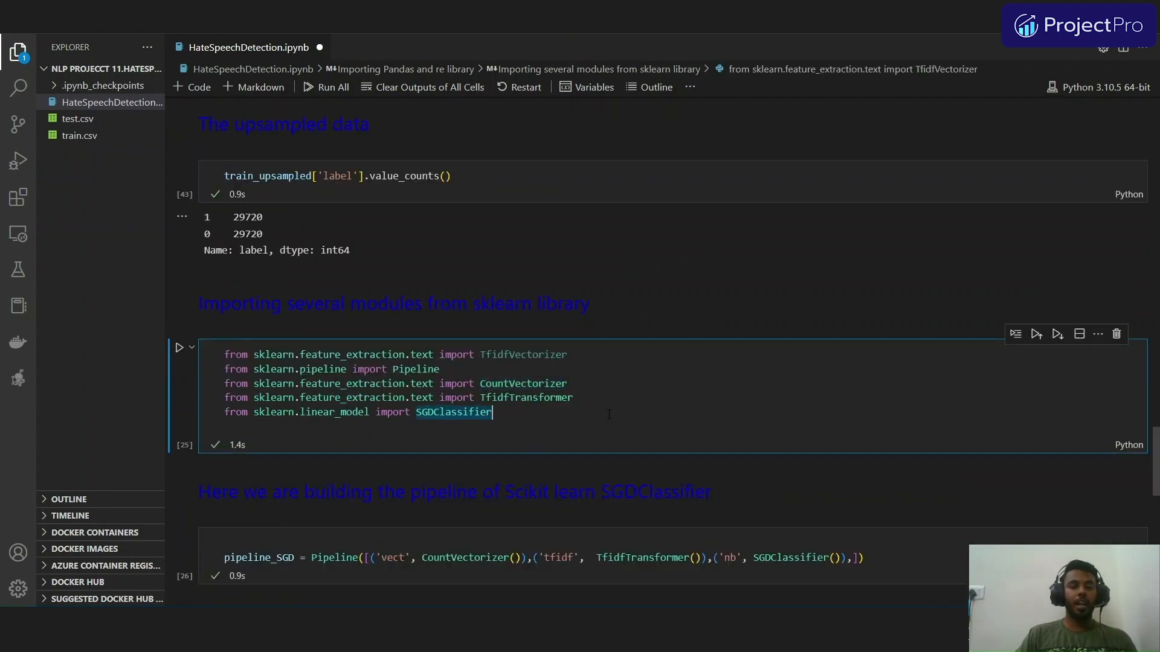
left_click(572, 397)
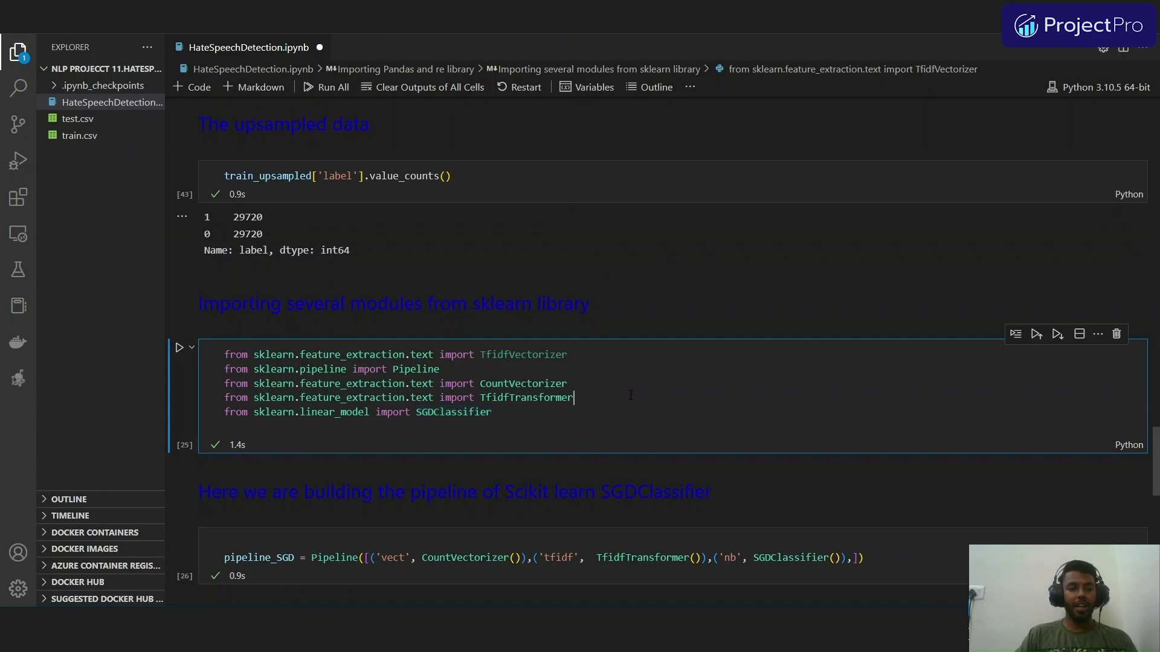
Step: Highlight SGDClassifier in the sklearn imports cell before running it
double_click(526, 397)
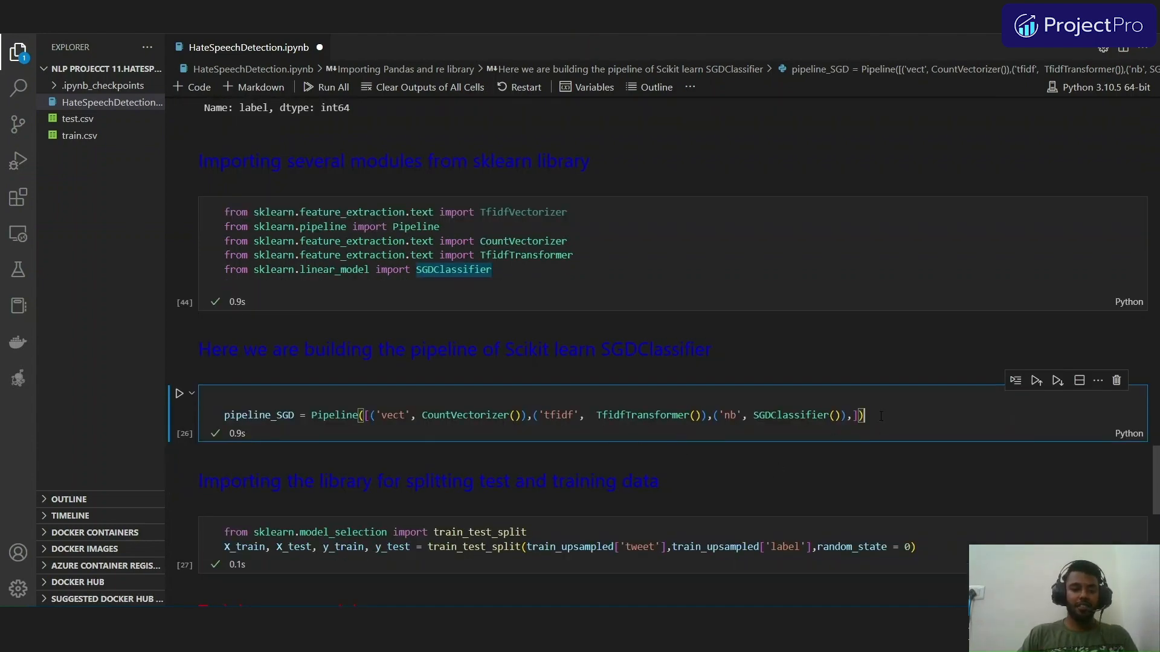
Step: Run the pipeline_SGD, train_test_split and model fit/predict cells in turn
left_click(179, 393)
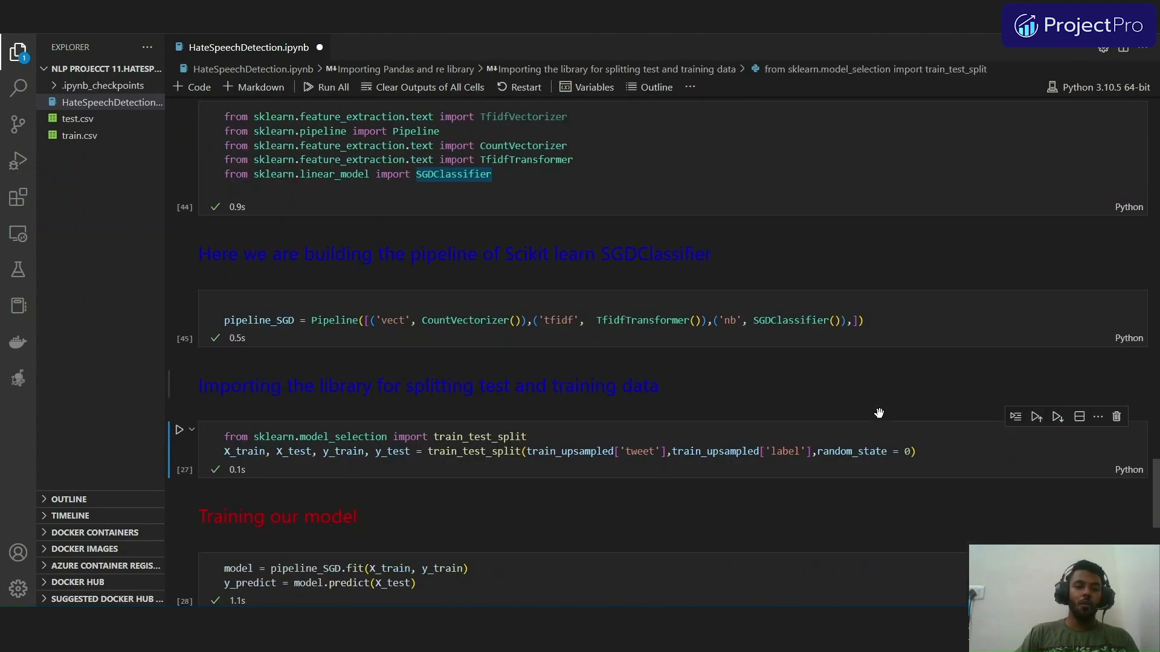
left_click(918, 450)
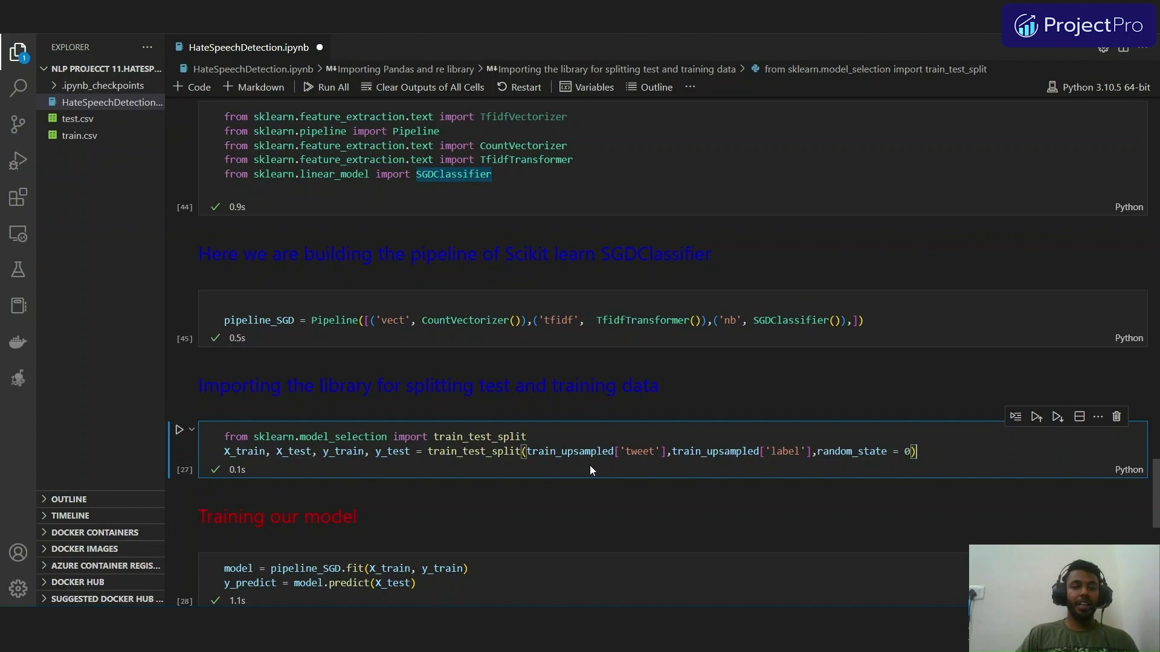
mouse_move(590, 470)
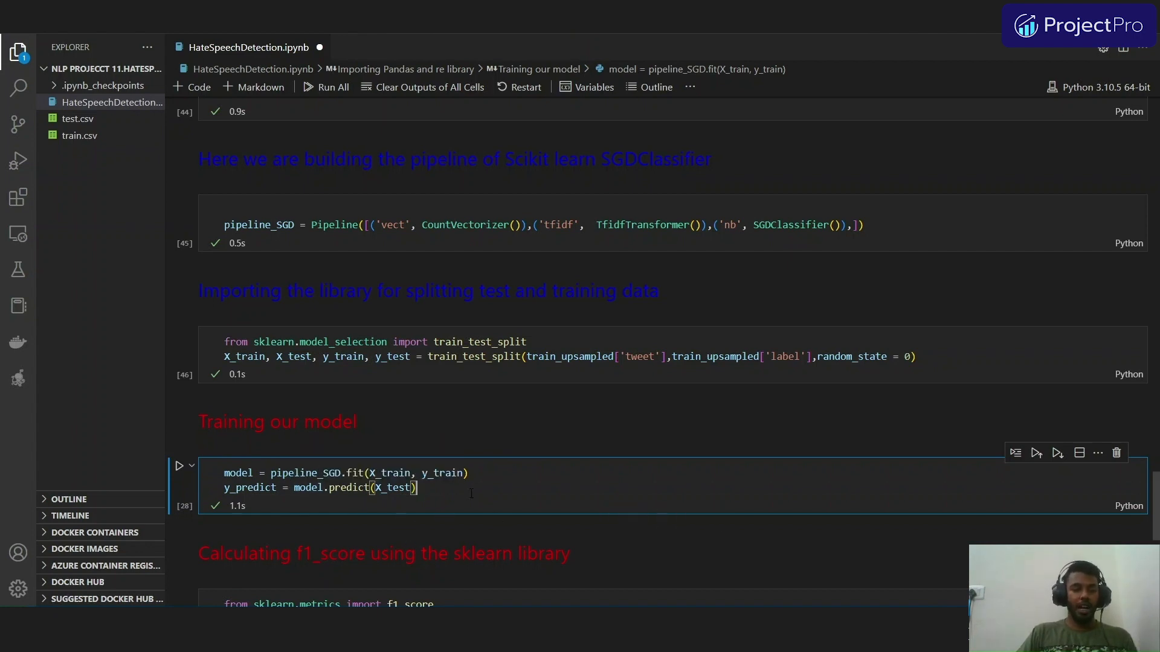
left_click(179, 467)
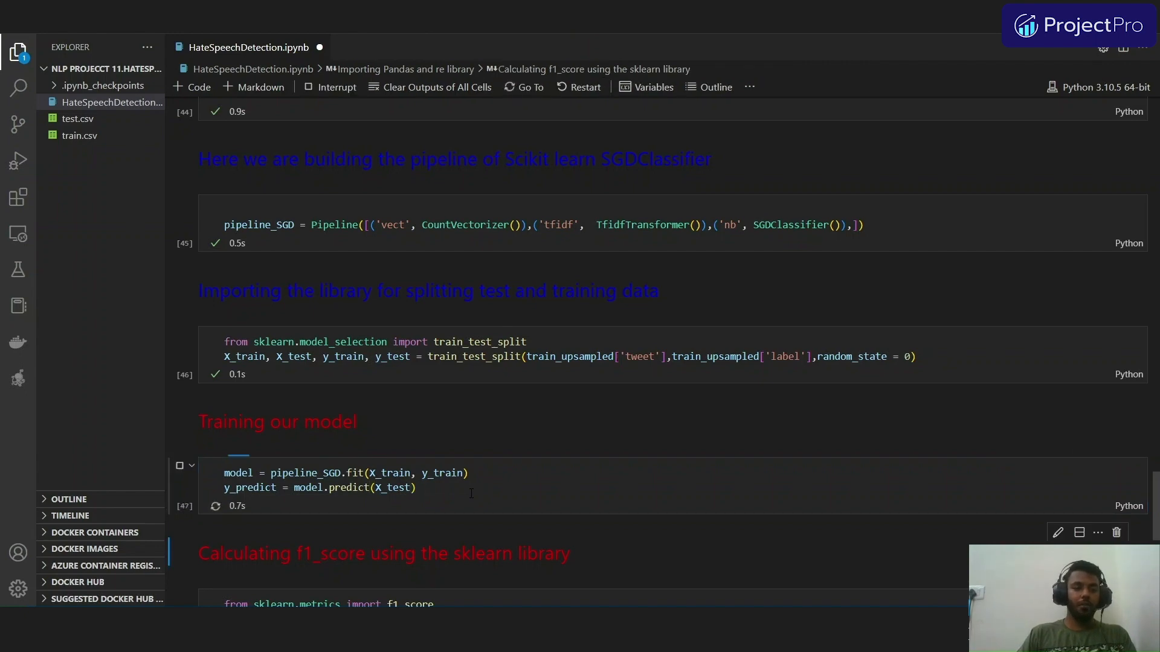